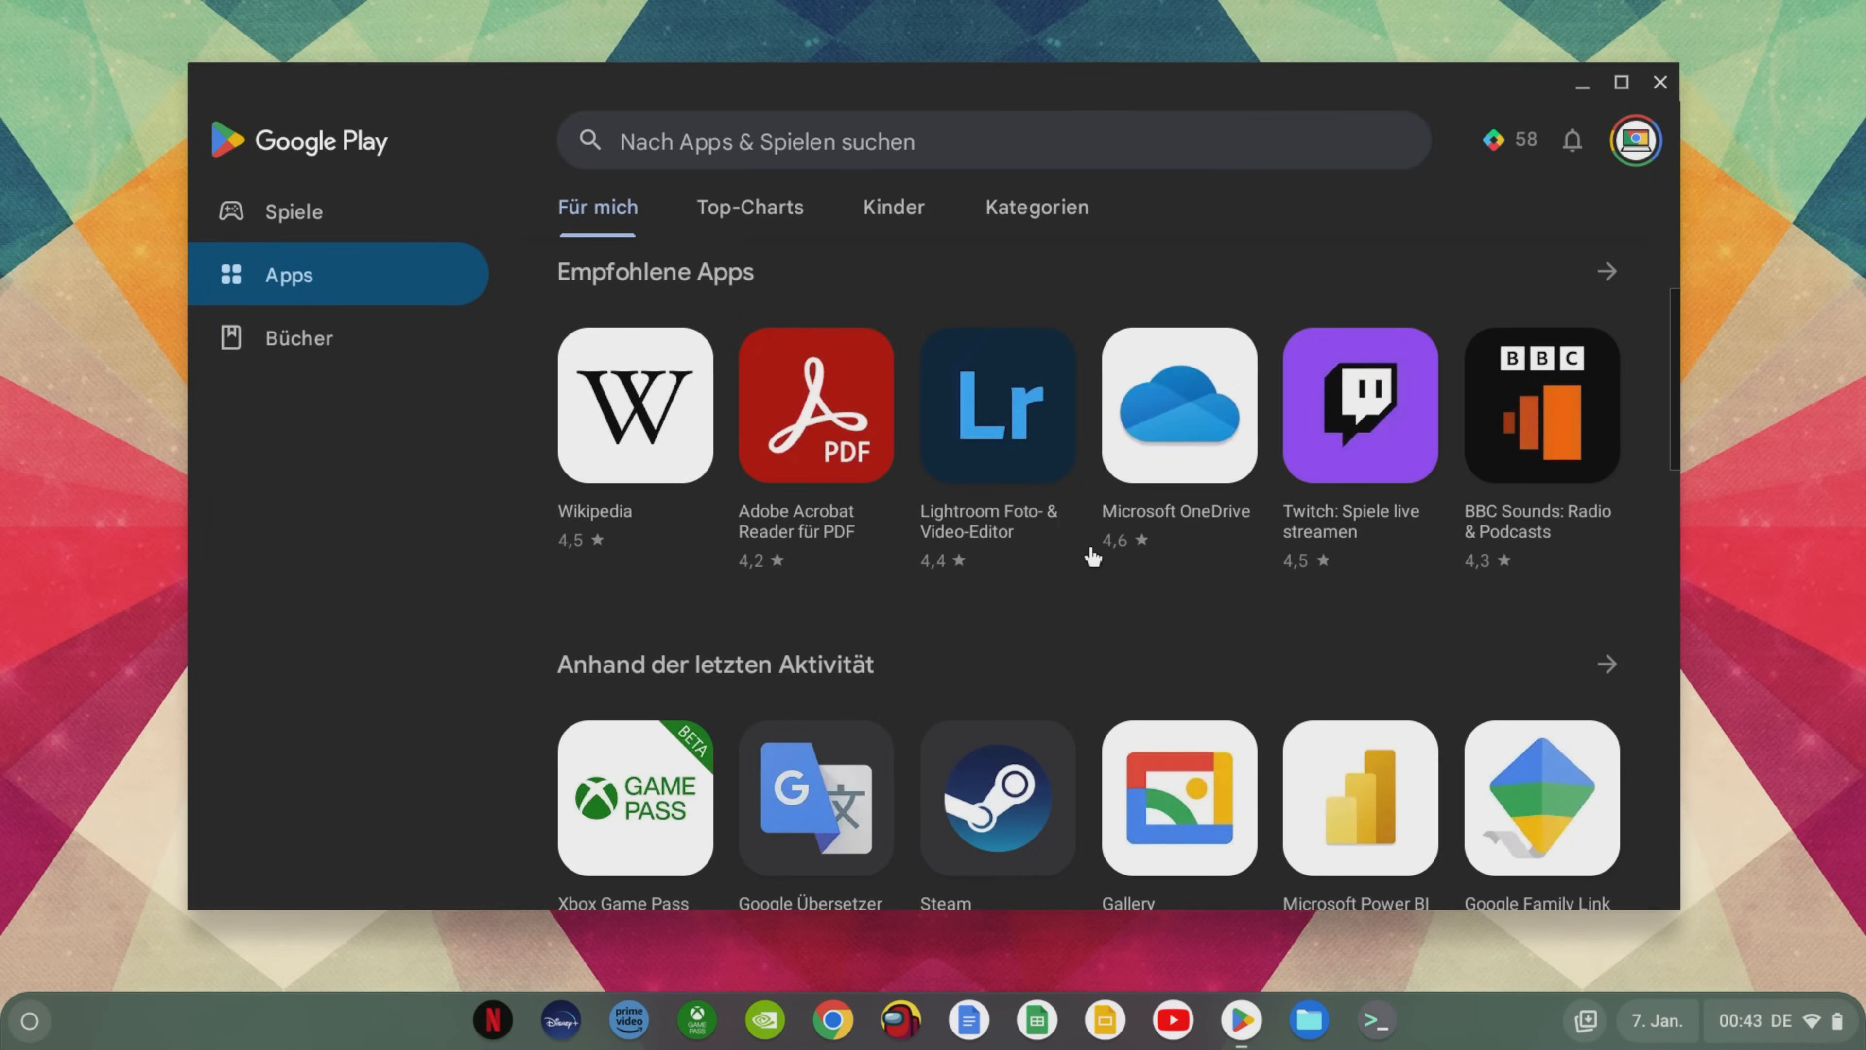
# - Start installing Age of Empires II: Definitive Edition, showing its install dialog listing 10.32 GB required
pyautogui.scroll(-3)
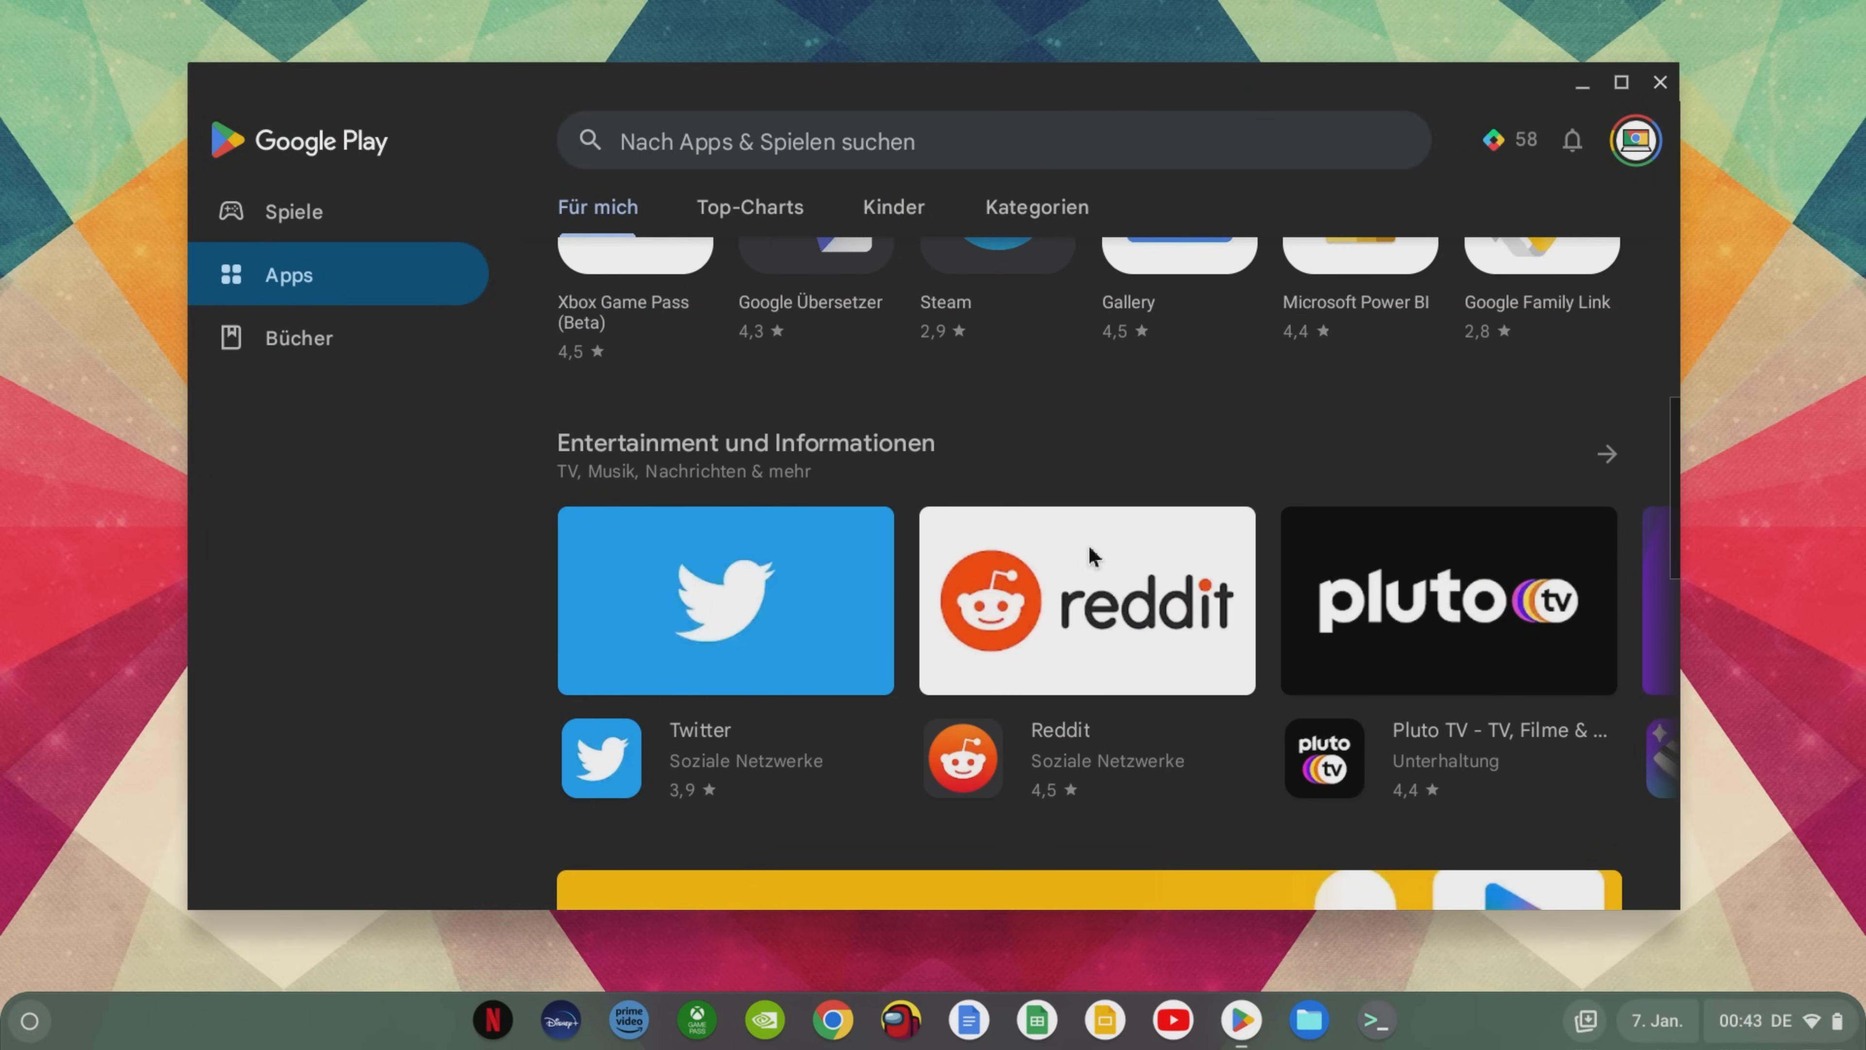
pyautogui.scroll(-3)
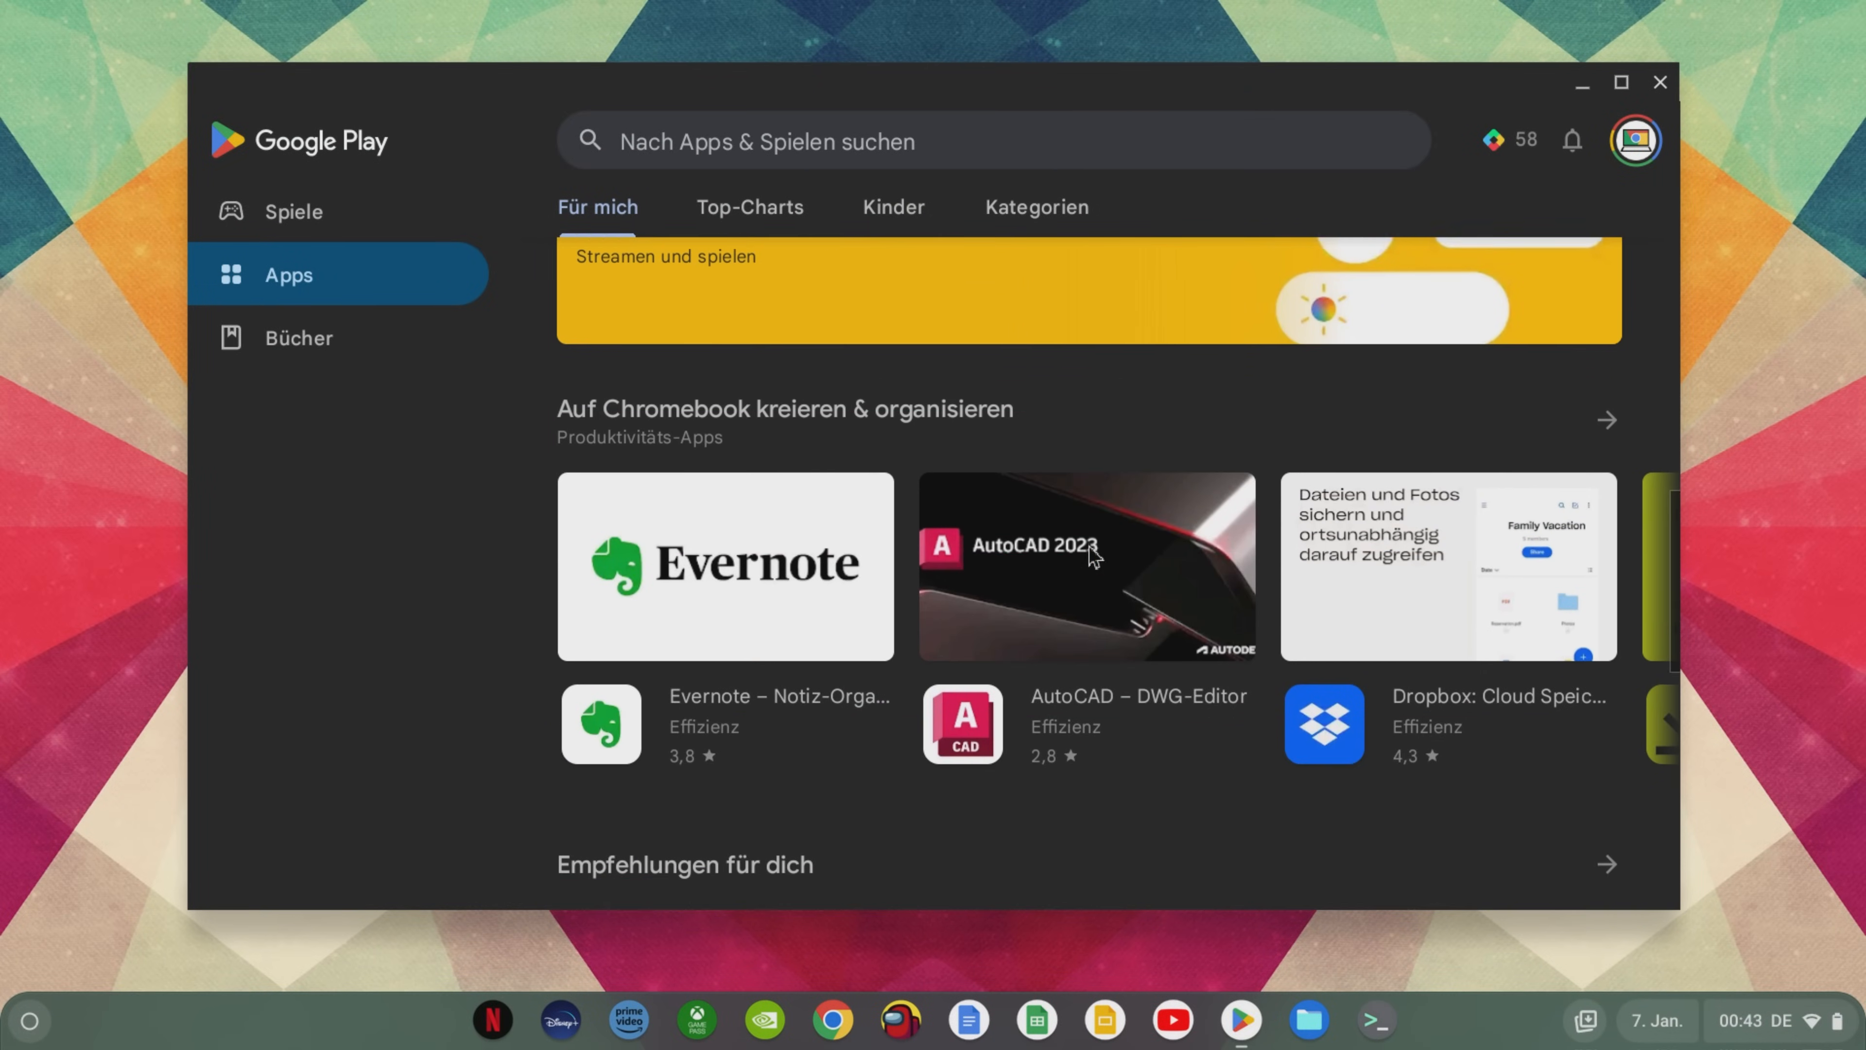
pyautogui.scroll(-3)
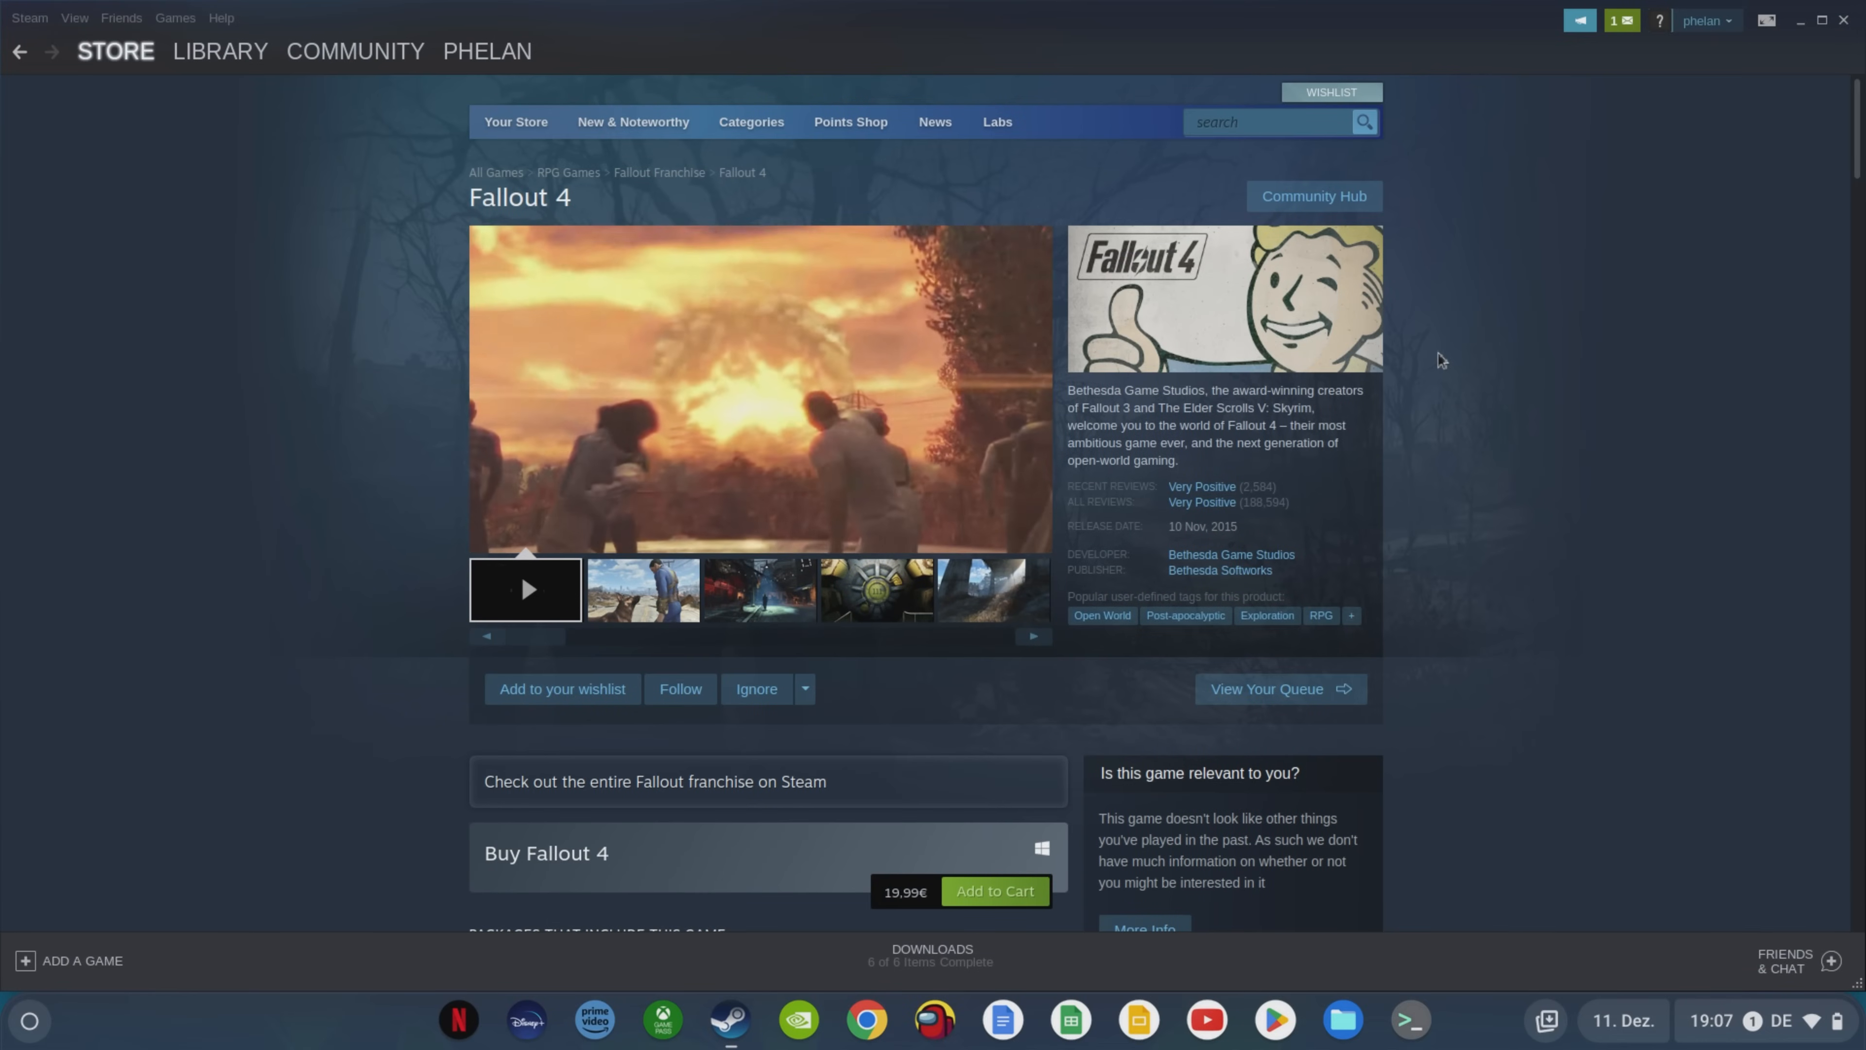
pyautogui.click(219, 52)
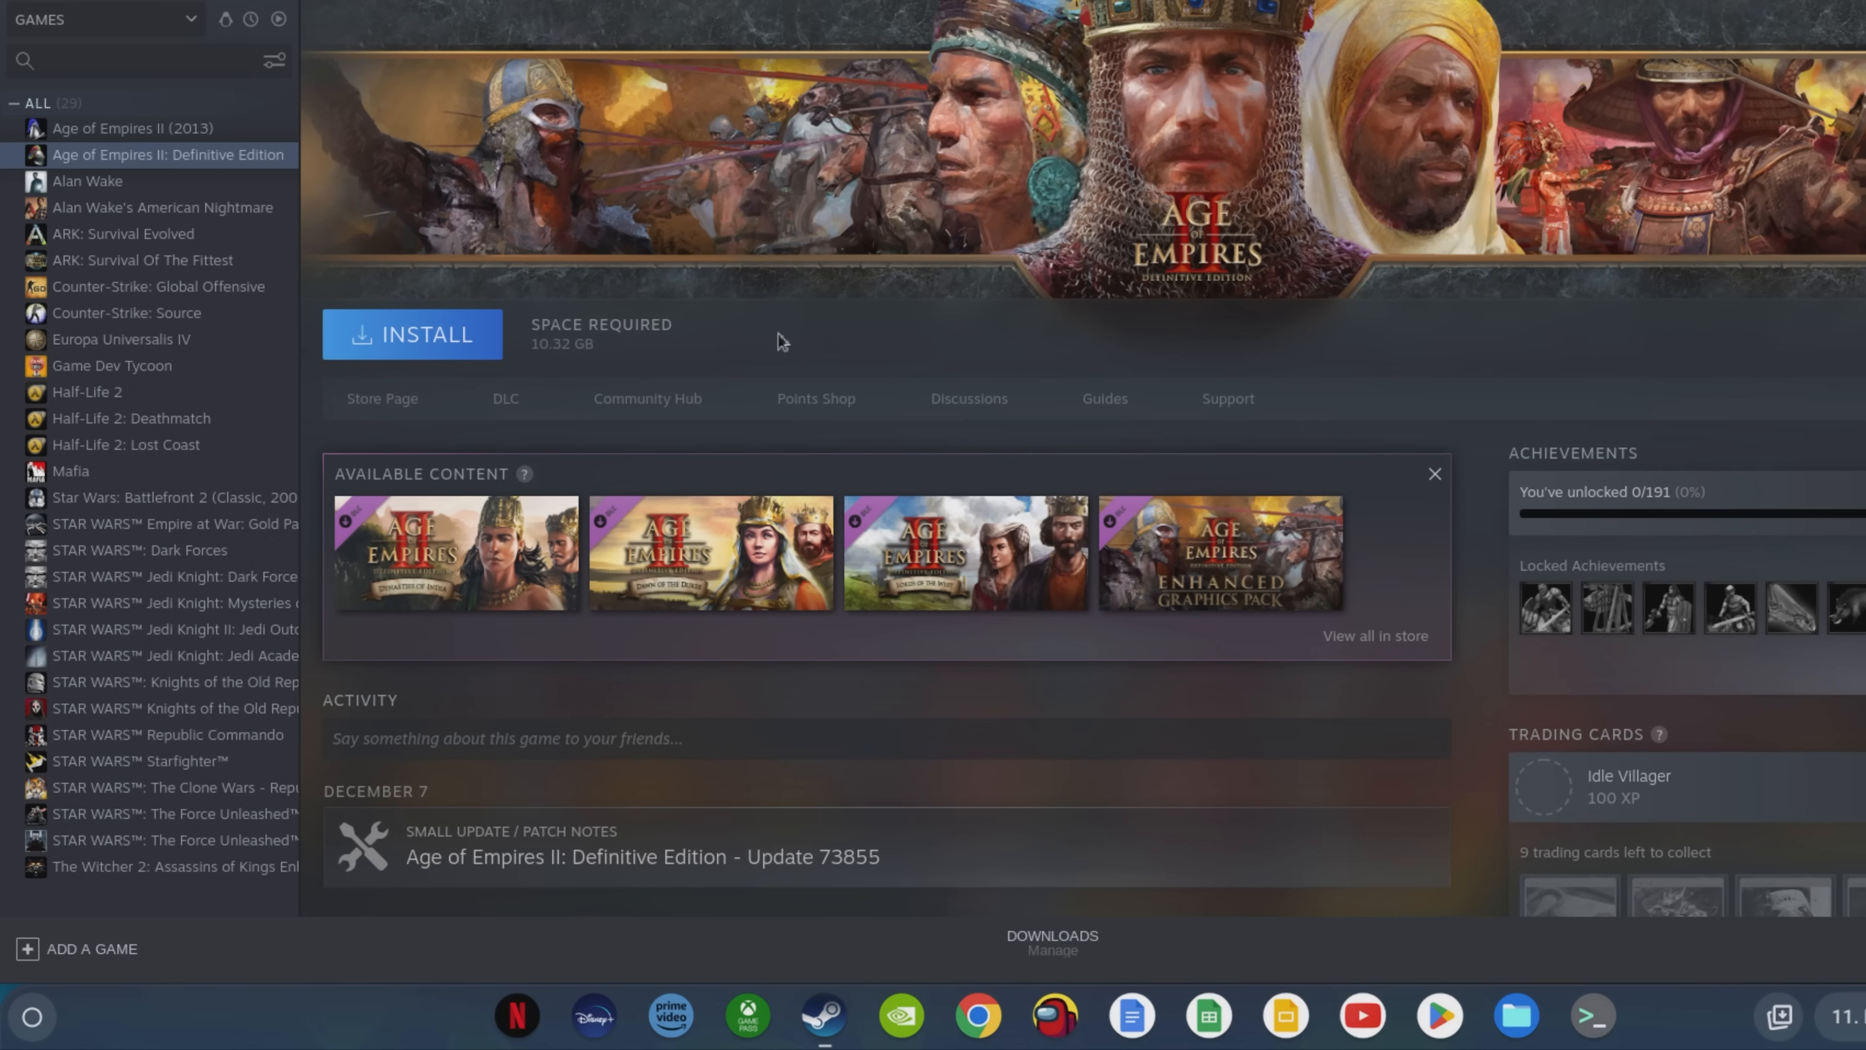
pyautogui.moveTo(476, 335)
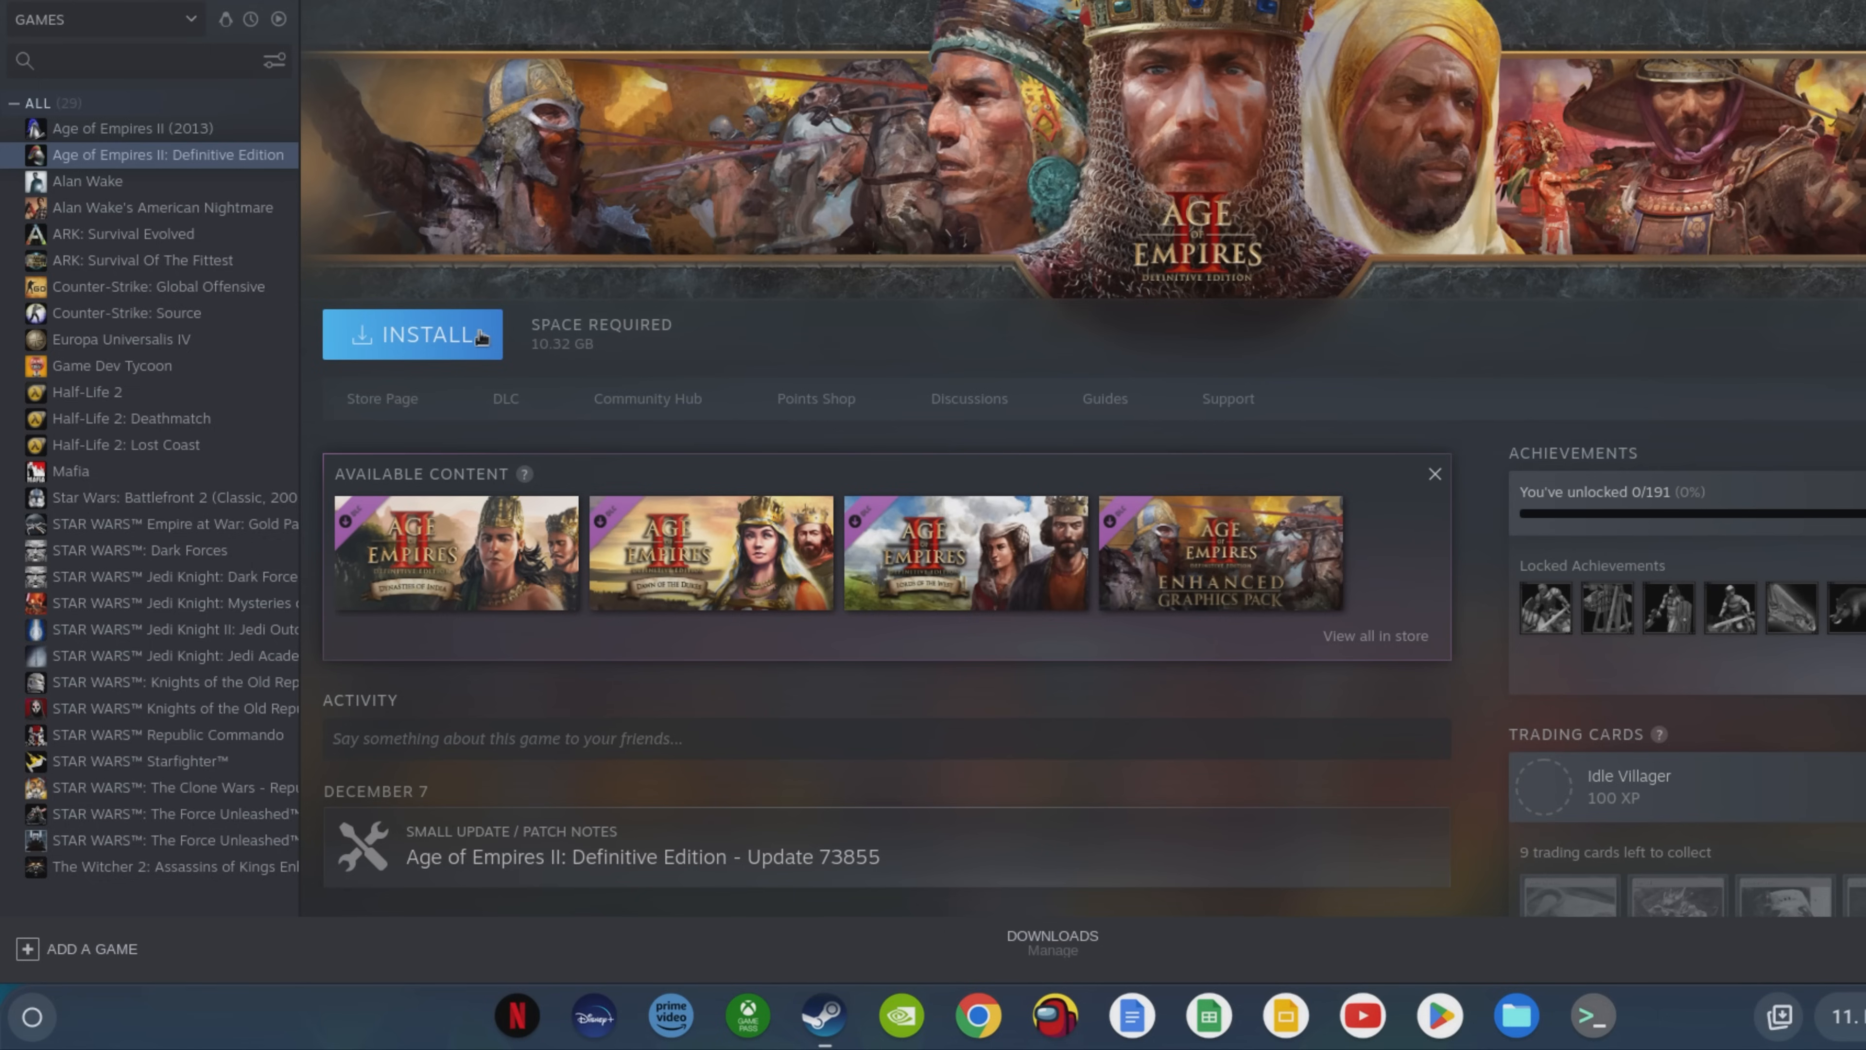
pyautogui.click(412, 333)
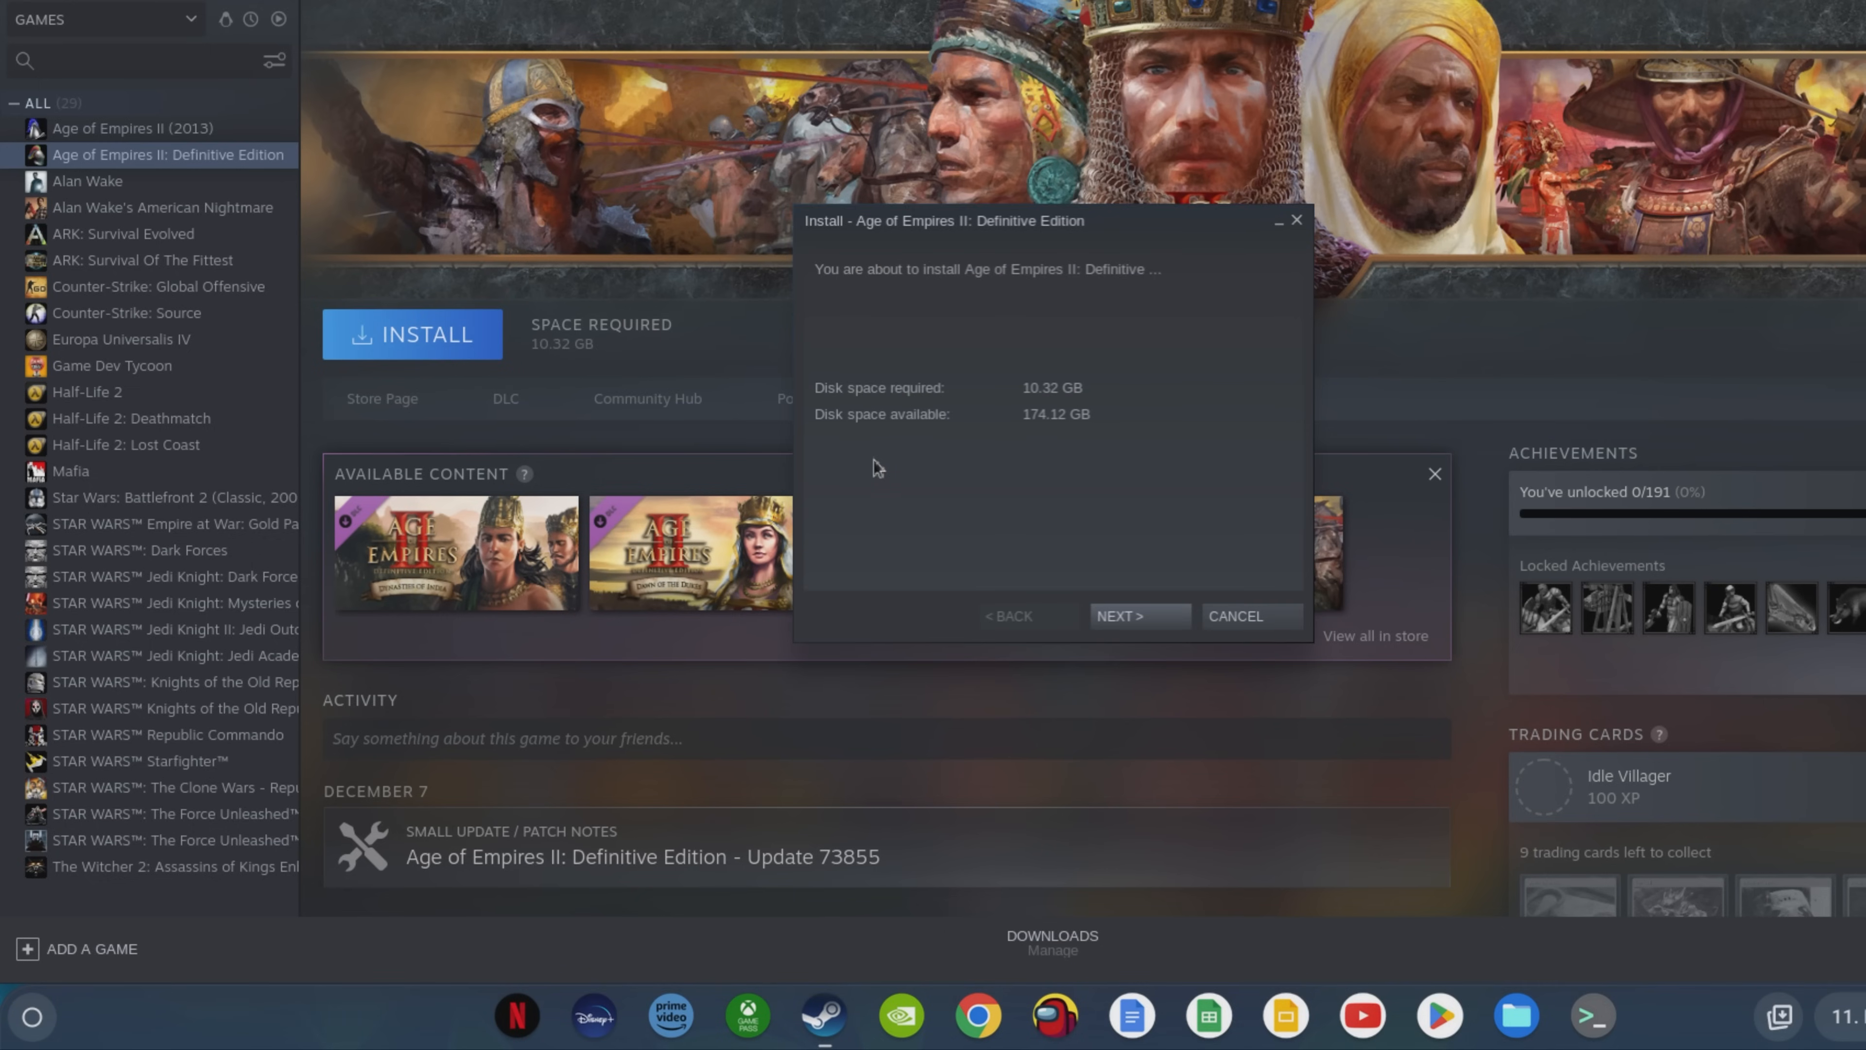
pyautogui.moveTo(1172, 627)
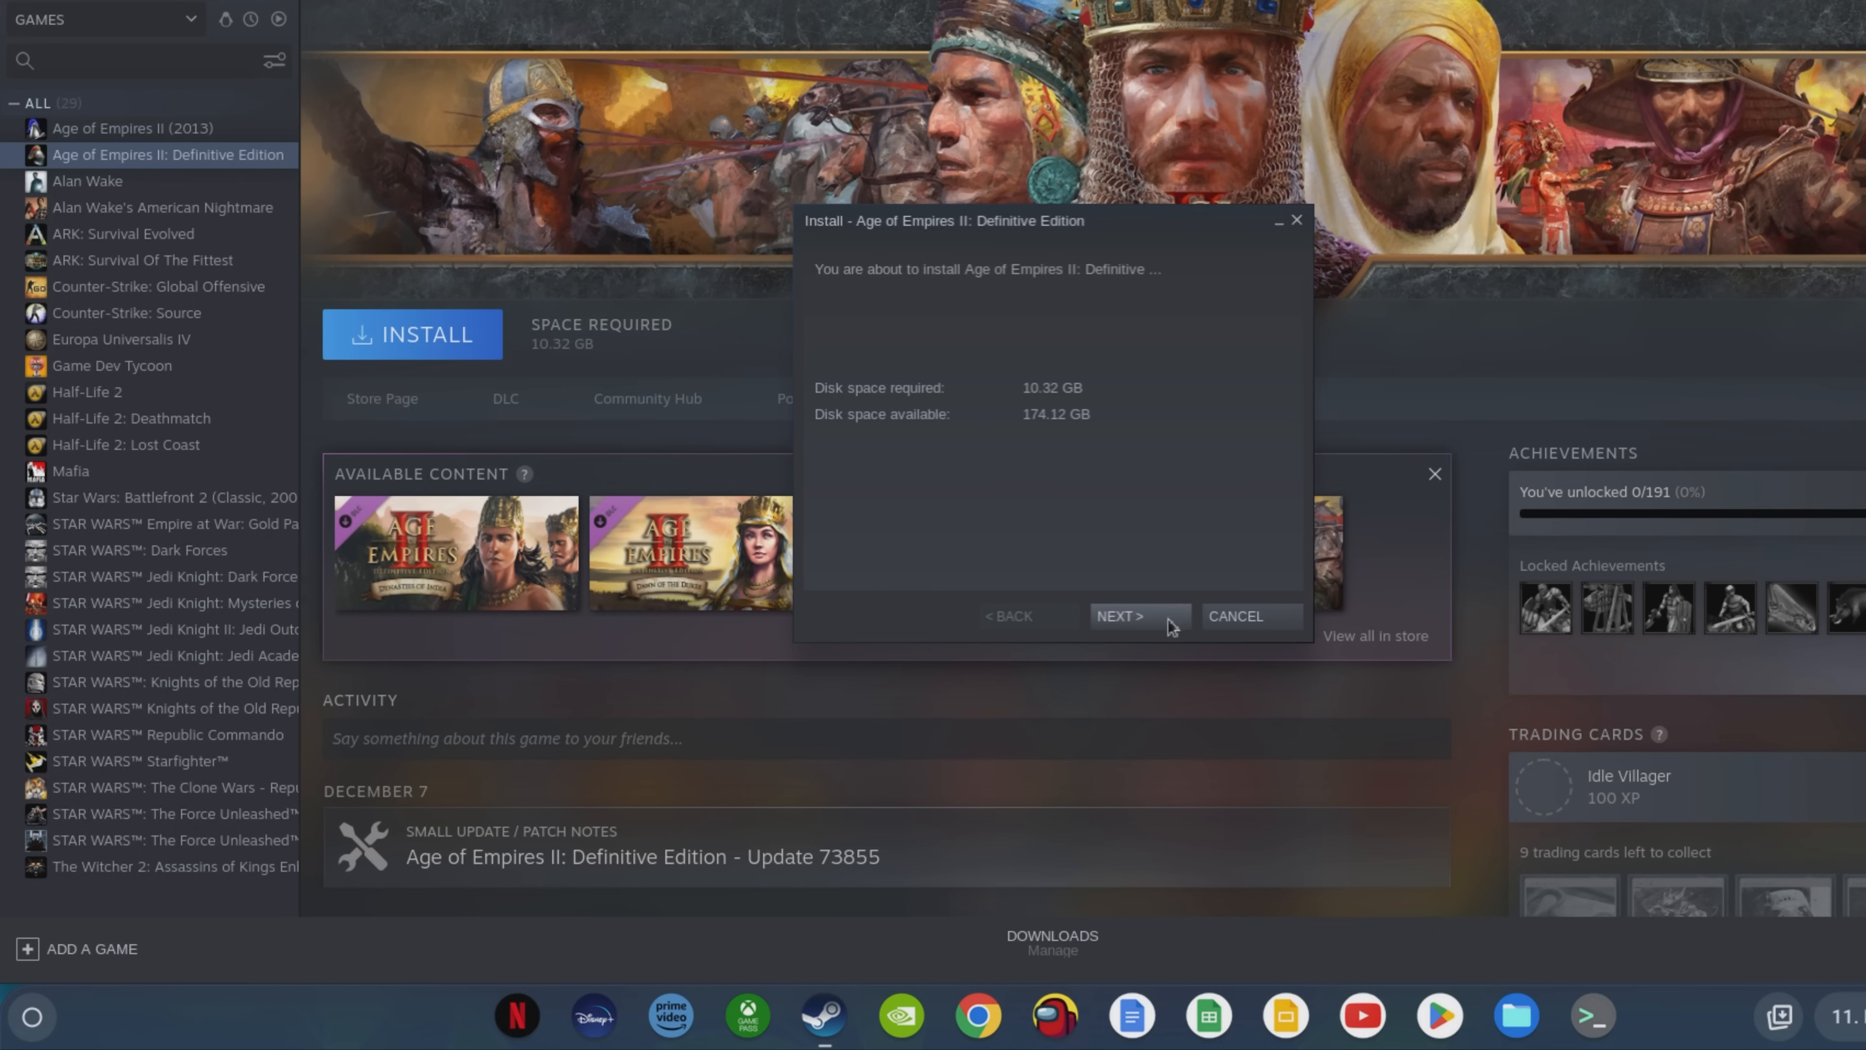